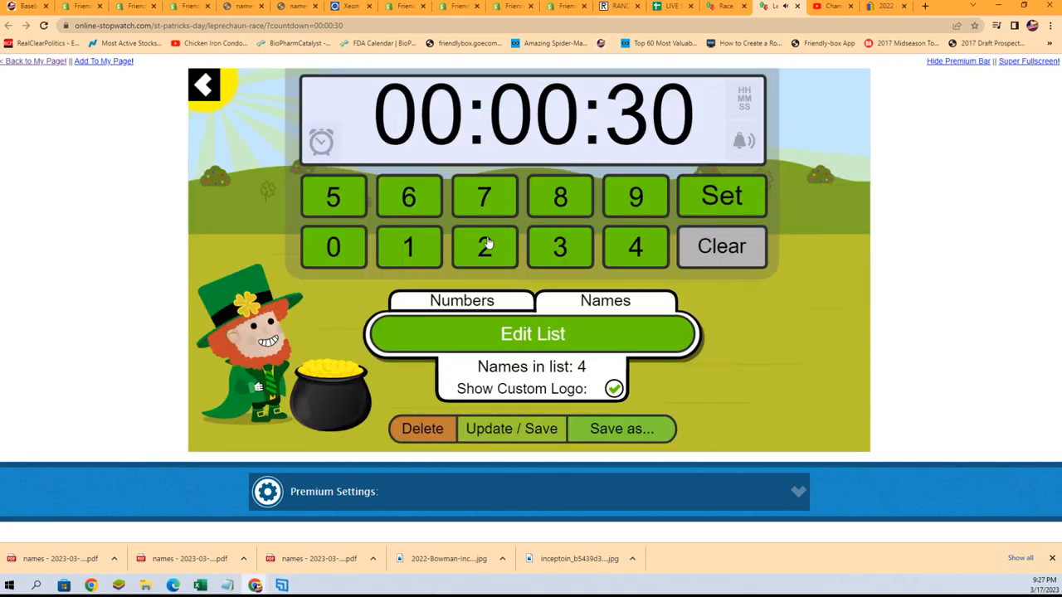
{"action": "mouse_move", "coordinate": [564, 342]}
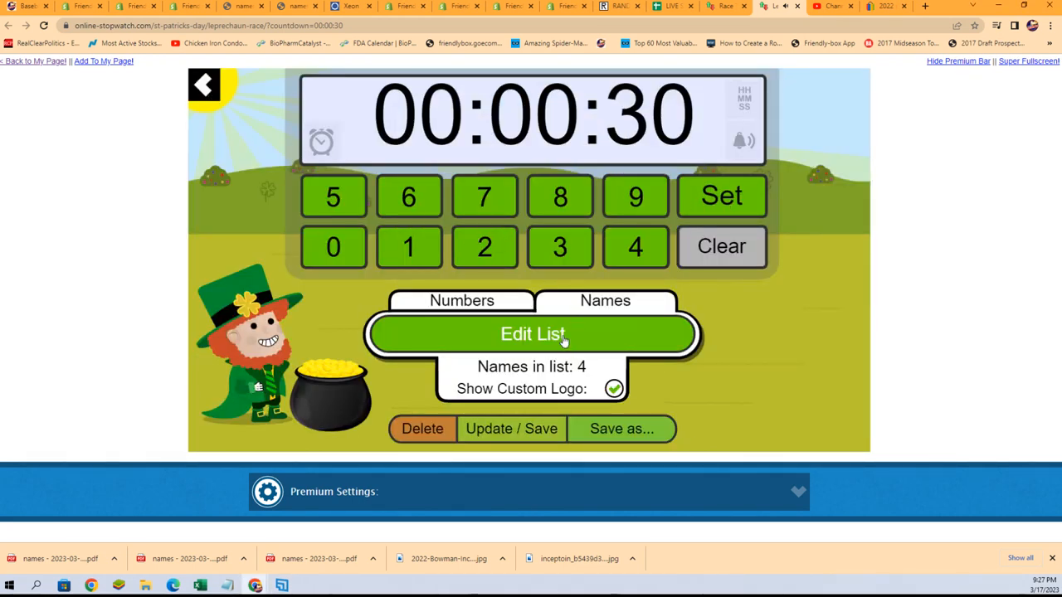
{"action": "left_click", "coordinate": [531, 334]}
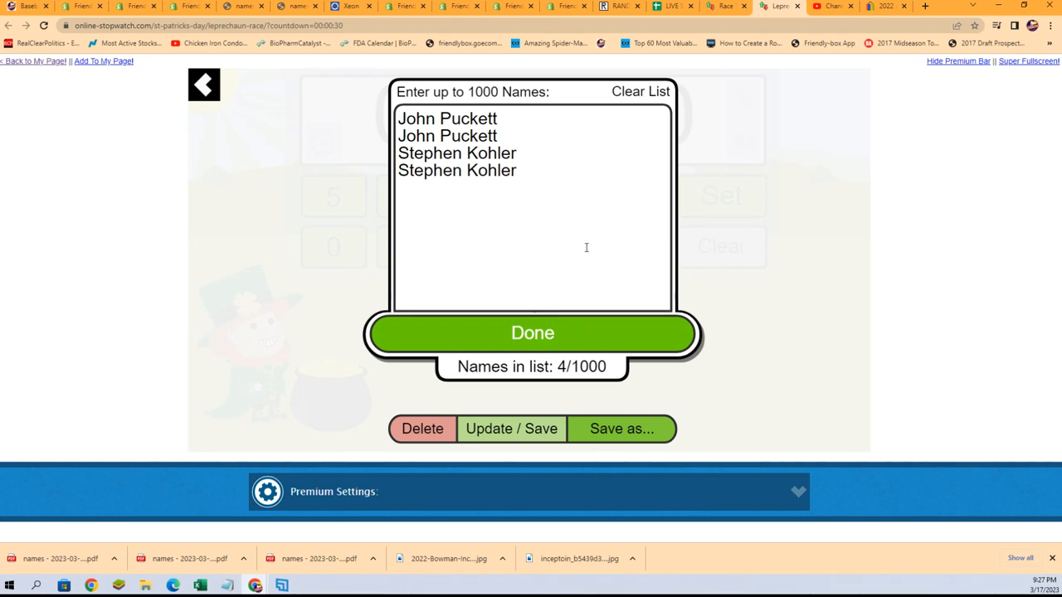
{"action": "key", "text": "ctrl+a"}
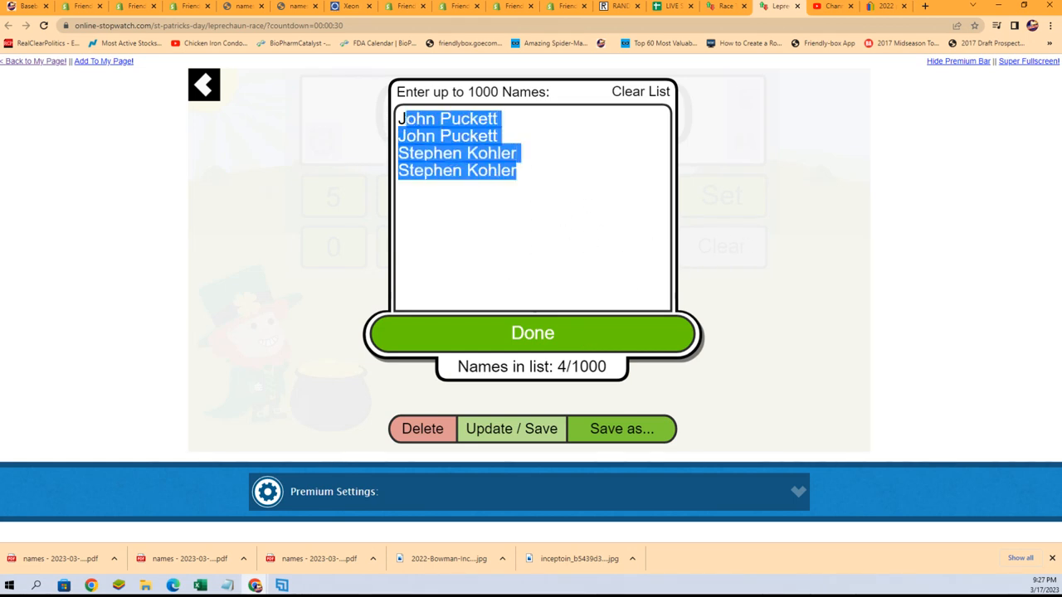
{"action": "left_click", "coordinate": [640, 92]}
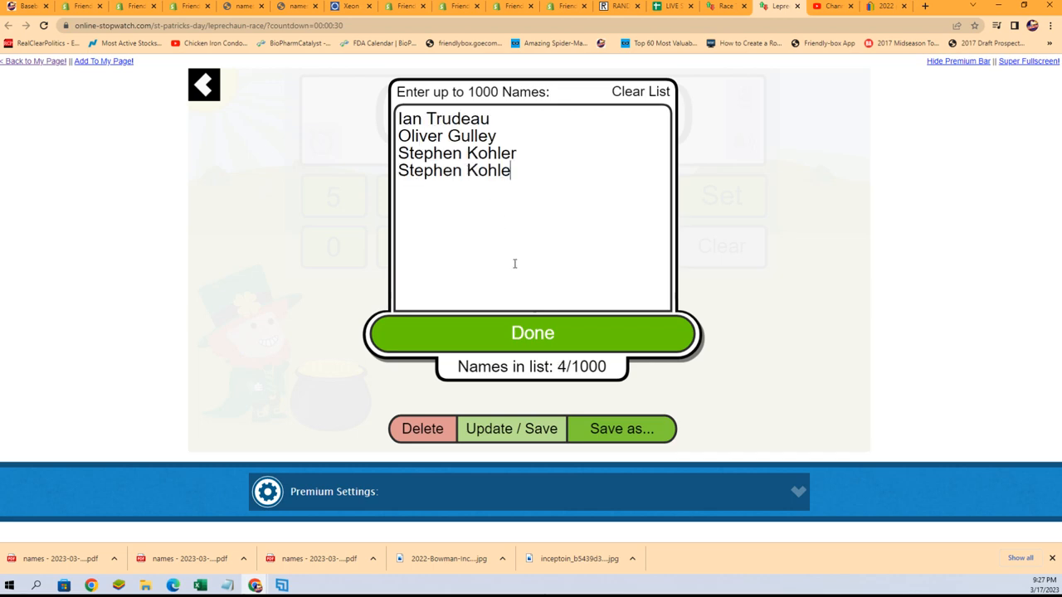
Step: Apply the renamed entrants and reshuffle the leprechaun characters twice
{"action": "left_click", "coordinate": [533, 332]}
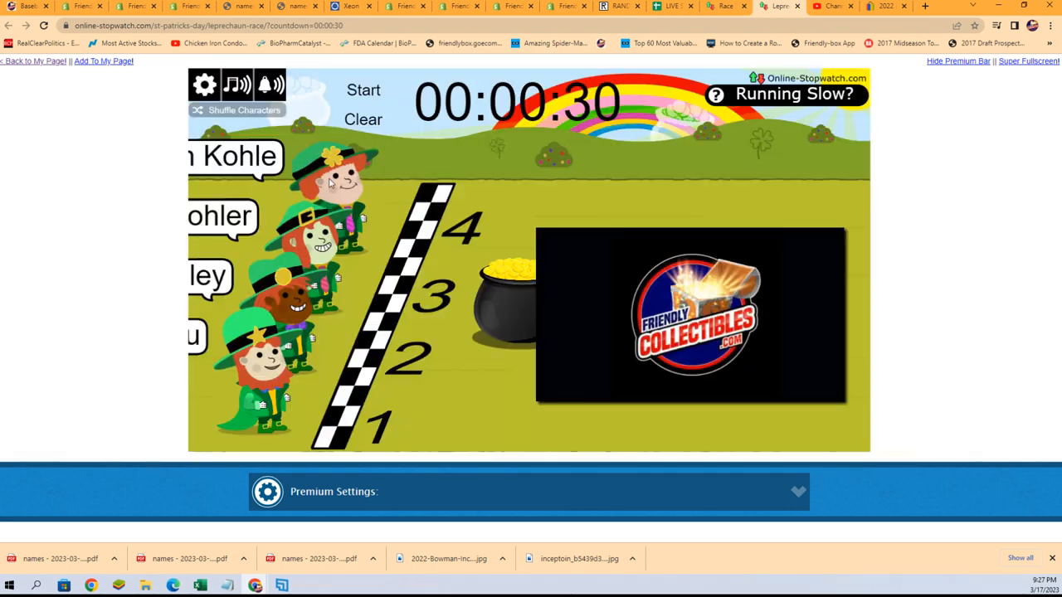
{"action": "left_click", "coordinate": [242, 109]}
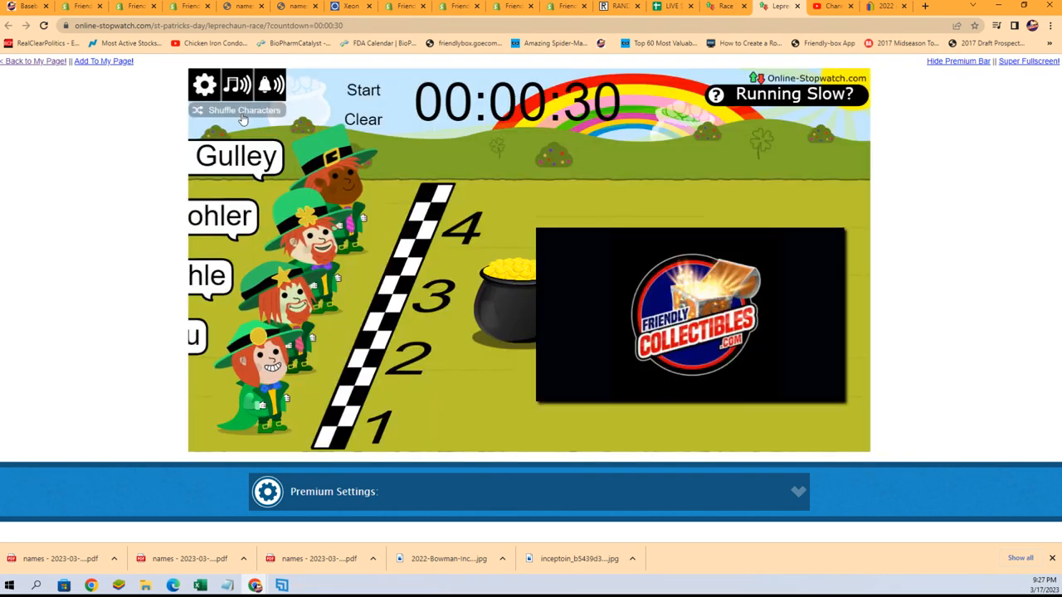
{"action": "left_click", "coordinate": [204, 84]}
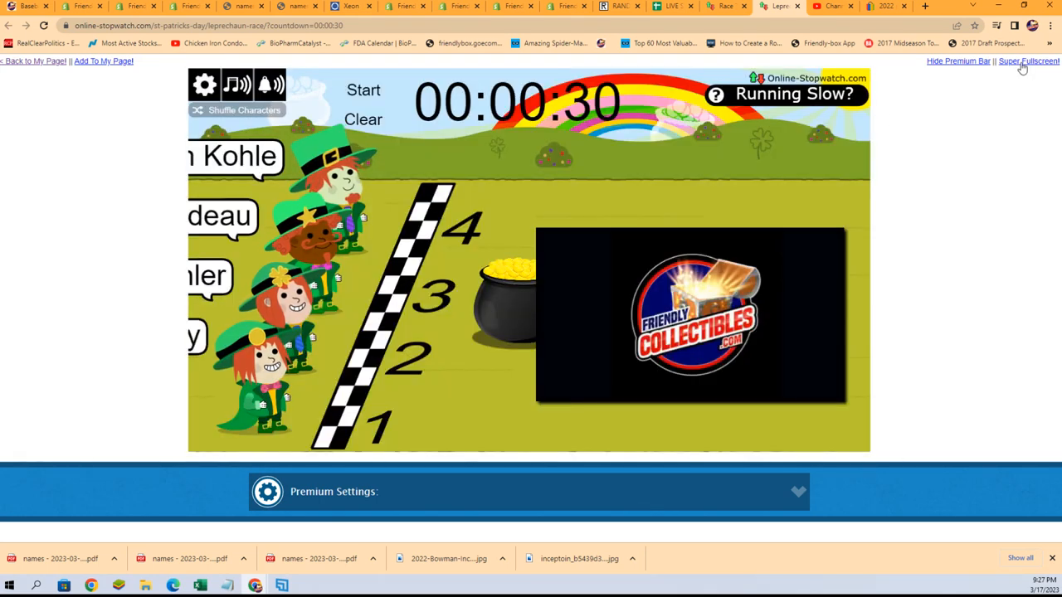
Step: Run the 30-second leprechaun race in Super Fullscreen
{"action": "left_click", "coordinate": [362, 90]}
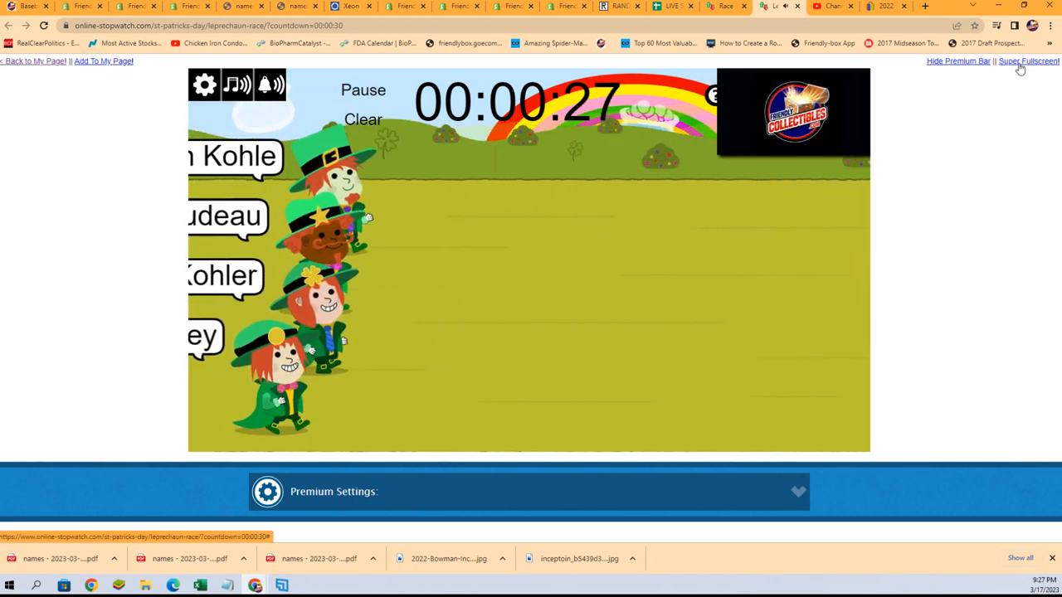
{"action": "left_click", "coordinate": [1029, 60]}
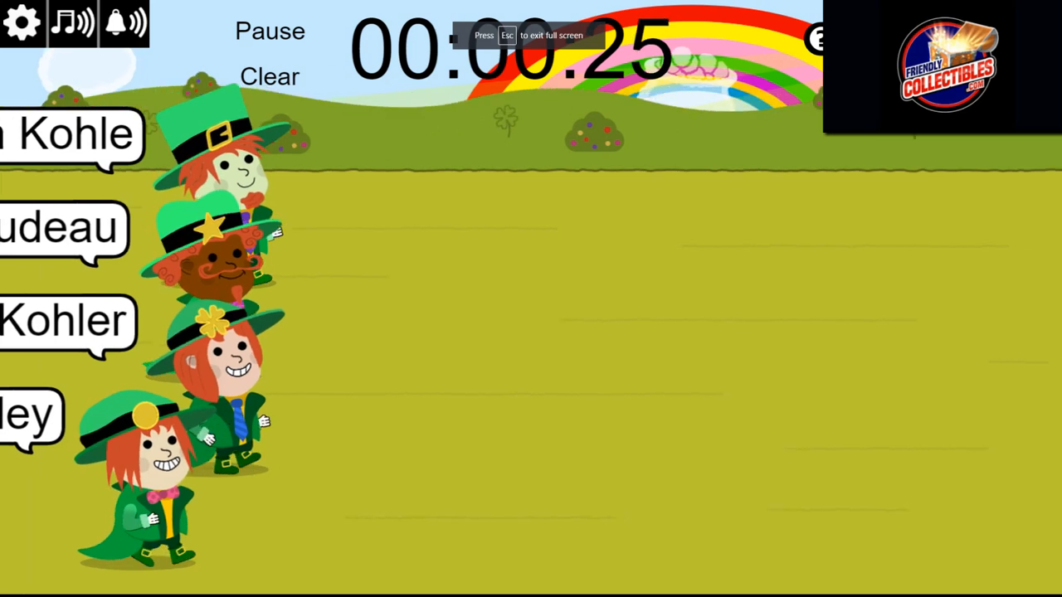